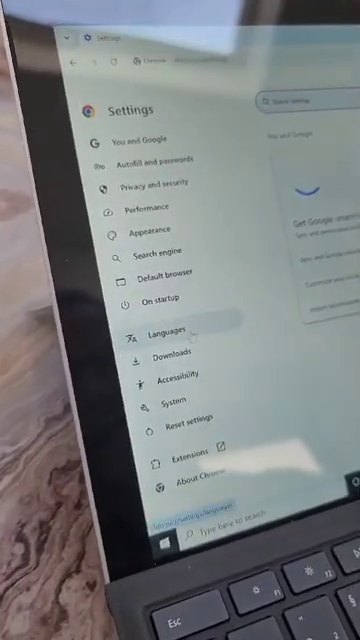
Show Chrome's Languages settings with the preferred languages list
{"action": "left_click", "coordinate": [162, 336]}
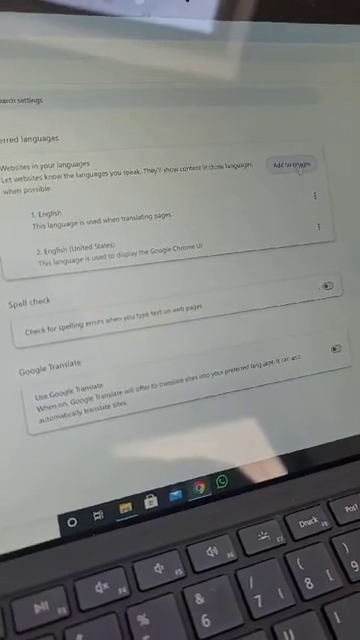
Choose a language from the Add languages list to join the preferred languages
{"action": "left_click", "coordinate": [296, 164]}
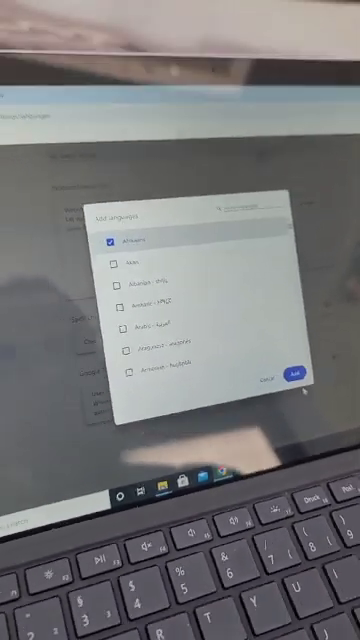
{"action": "left_click", "coordinate": [292, 380]}
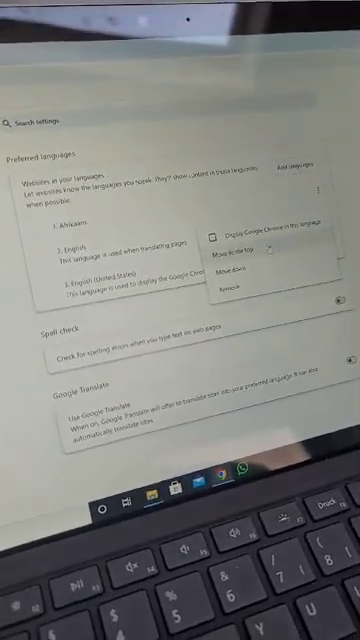
Move the newly added language to a new position in the preferred list
{"action": "left_click", "coordinate": [232, 232]}
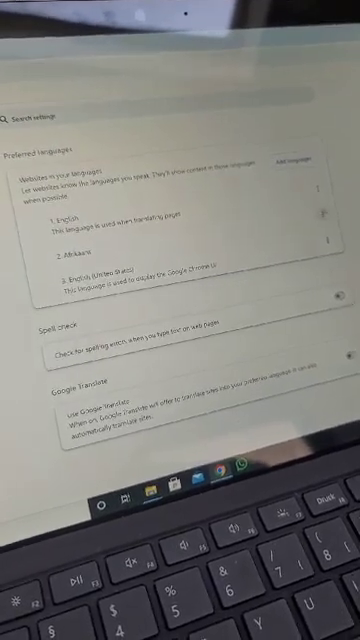